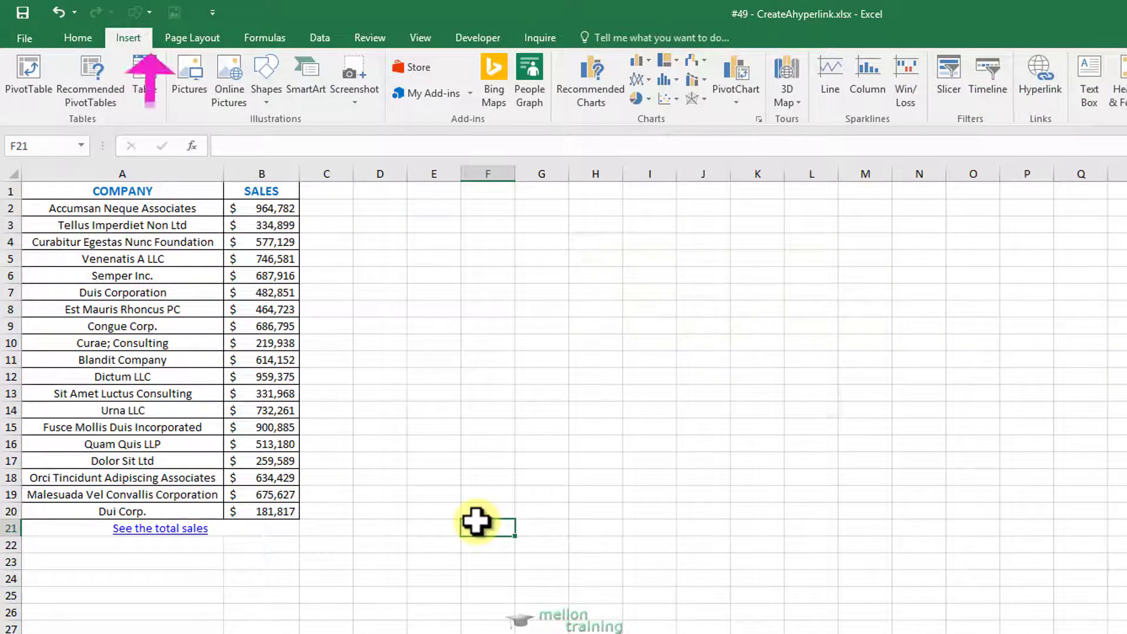
pyautogui.moveTo(160, 529)
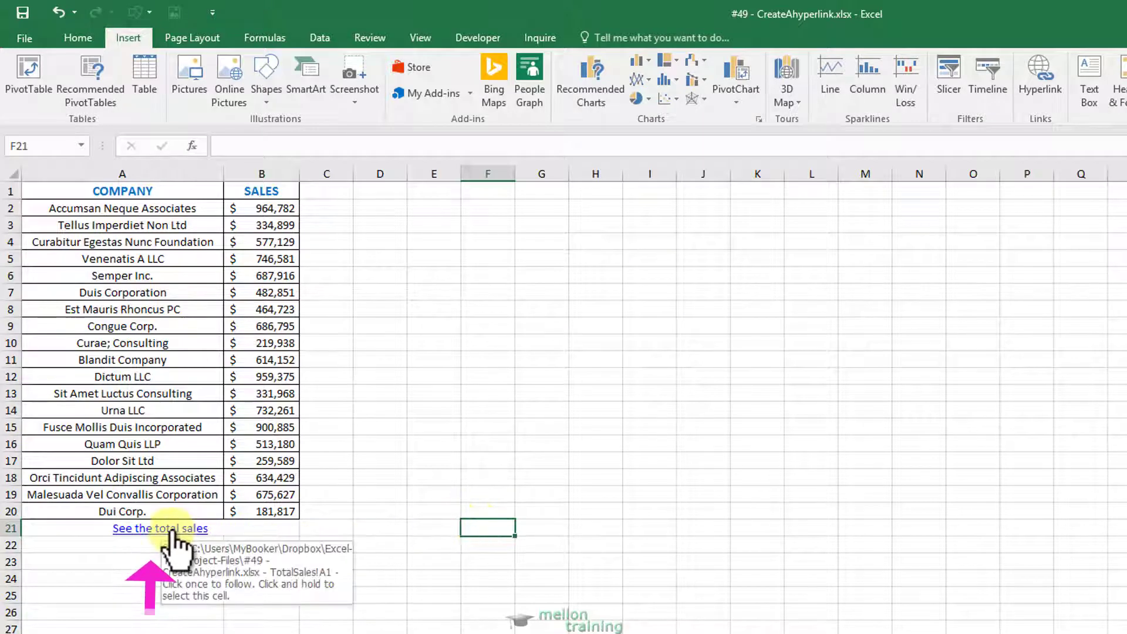
# Look over the SalesPerCompany and TotalSales sheets before linking them.
pyautogui.click(159, 529)
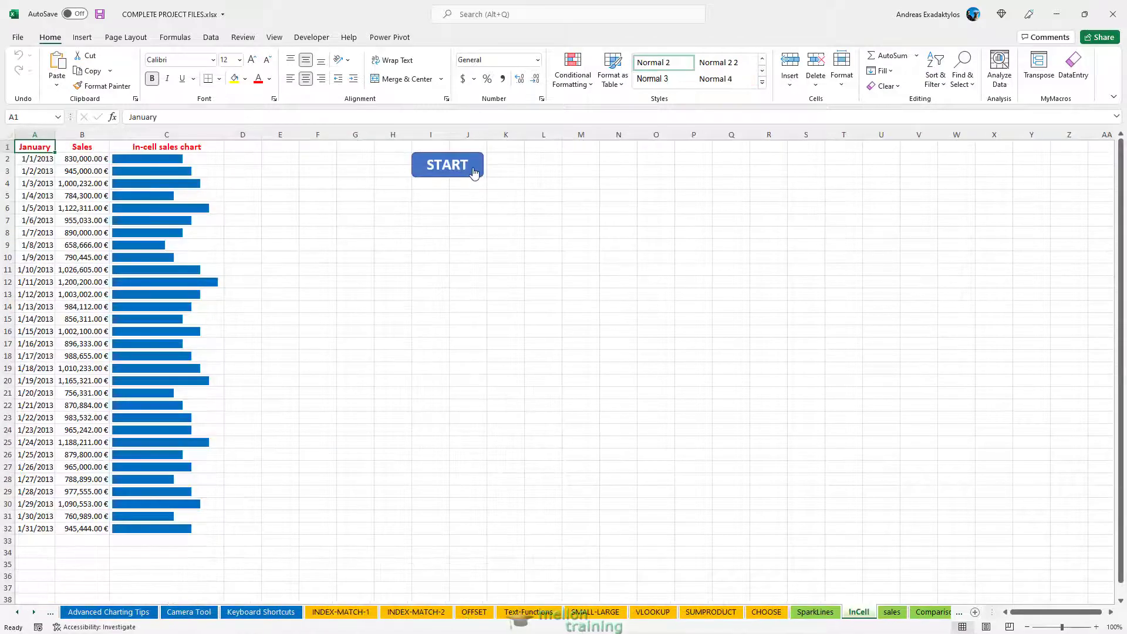
pyautogui.click(446, 165)
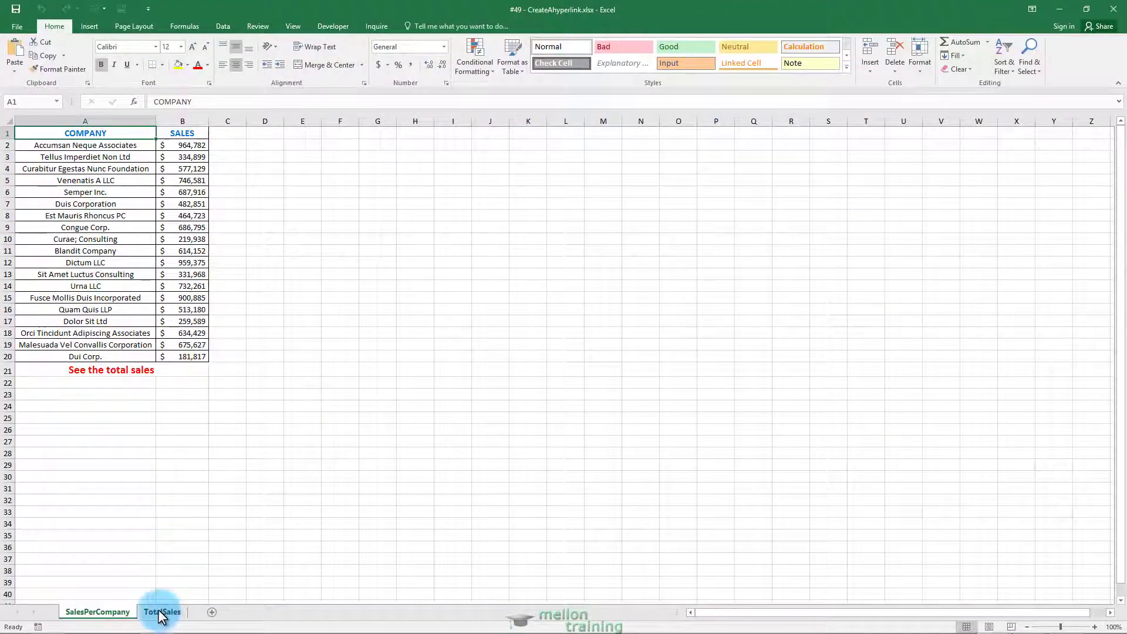
pyautogui.click(161, 612)
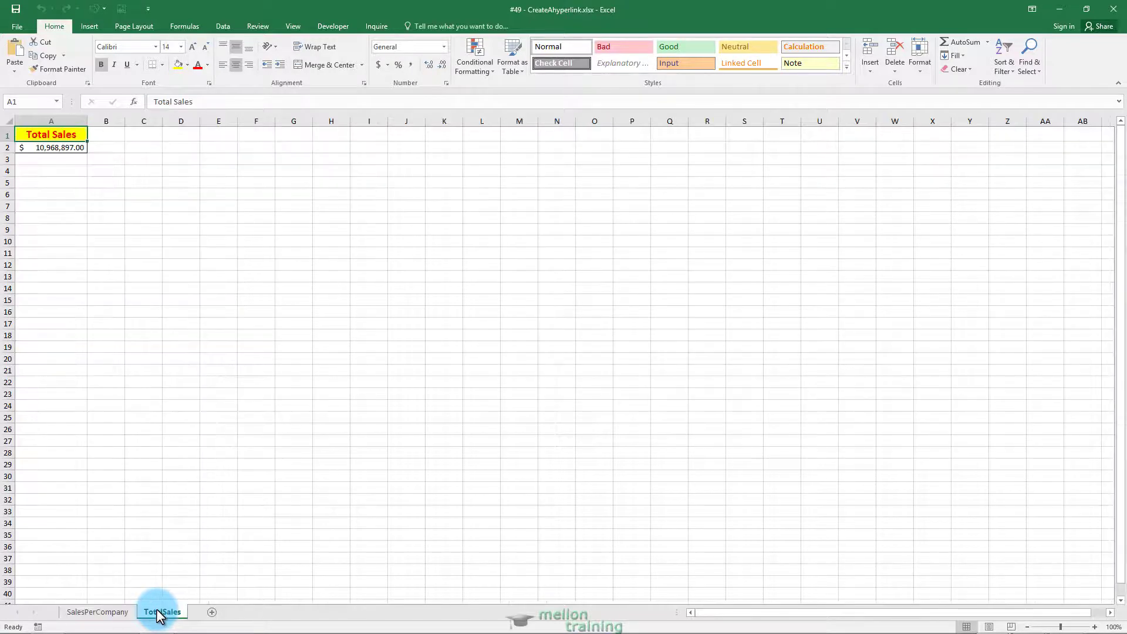
pyautogui.click(98, 613)
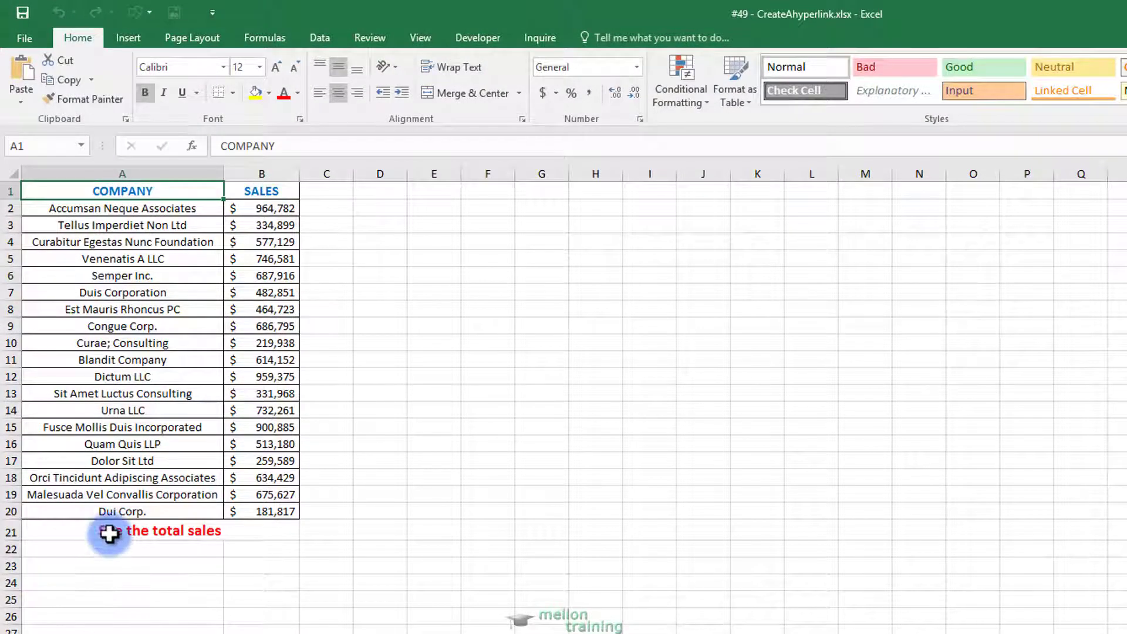
# Start a hyperlink for the 'See the total sales' cell A21 via Insert > Hyperlink.
pyautogui.click(110, 538)
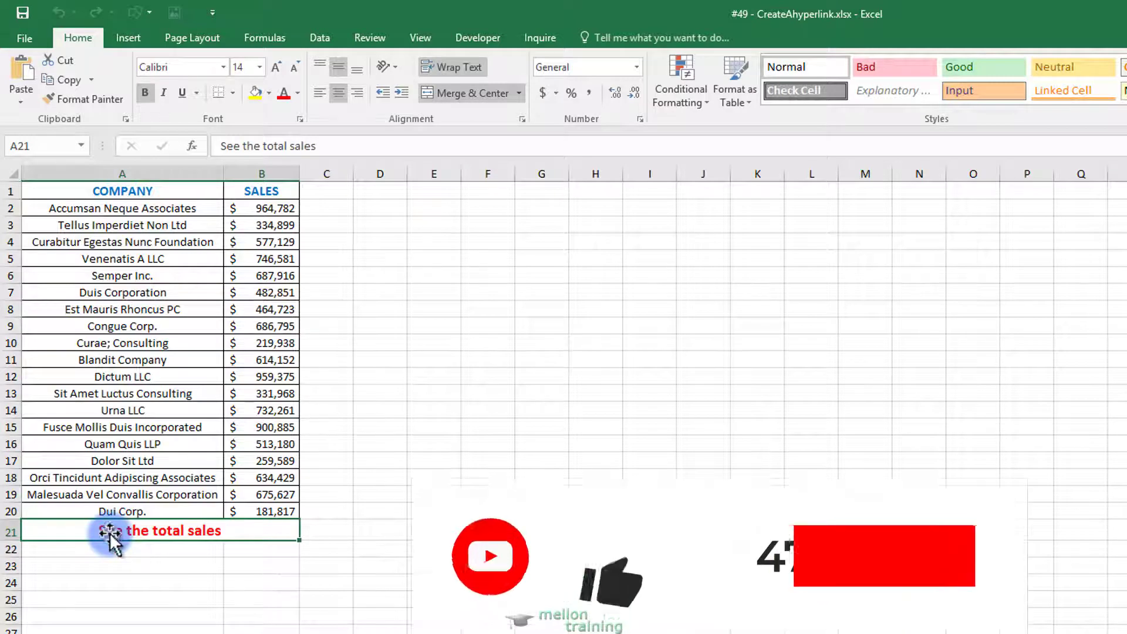
pyautogui.click(128, 38)
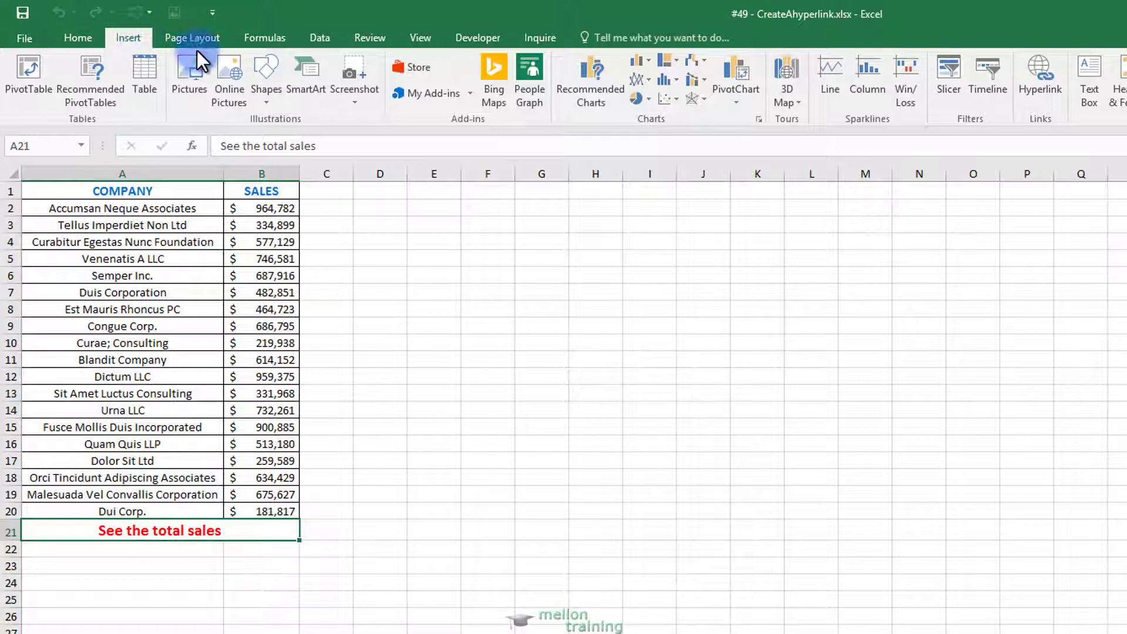
pyautogui.click(1041, 76)
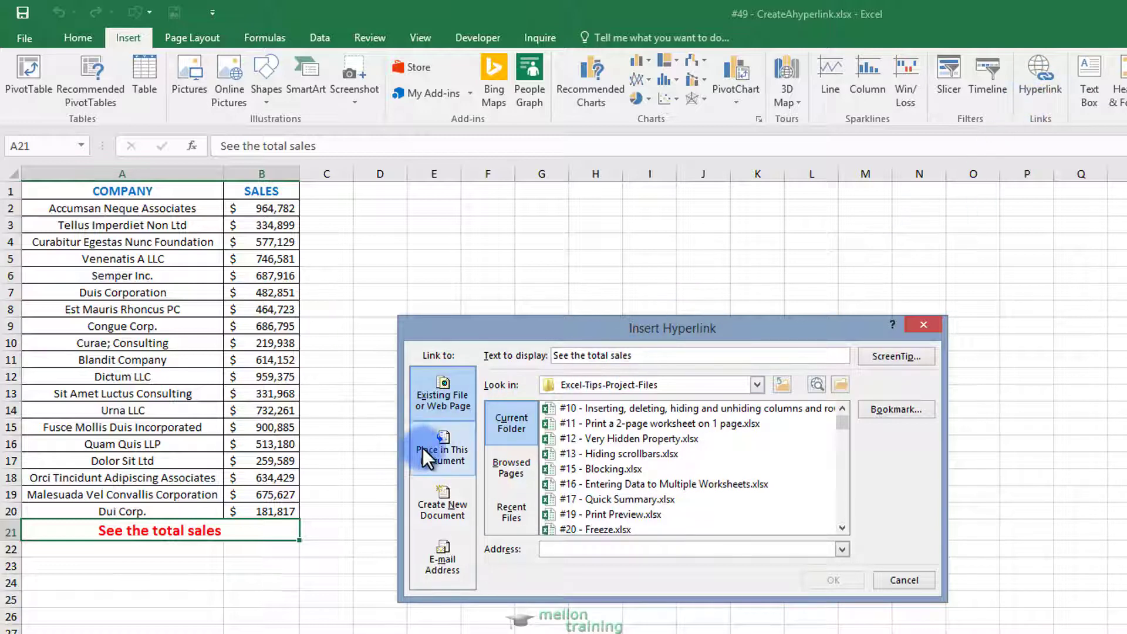
# Link A21 to cell A1 of the TotalSales sheet as a place in this workbook.
pyautogui.click(442, 448)
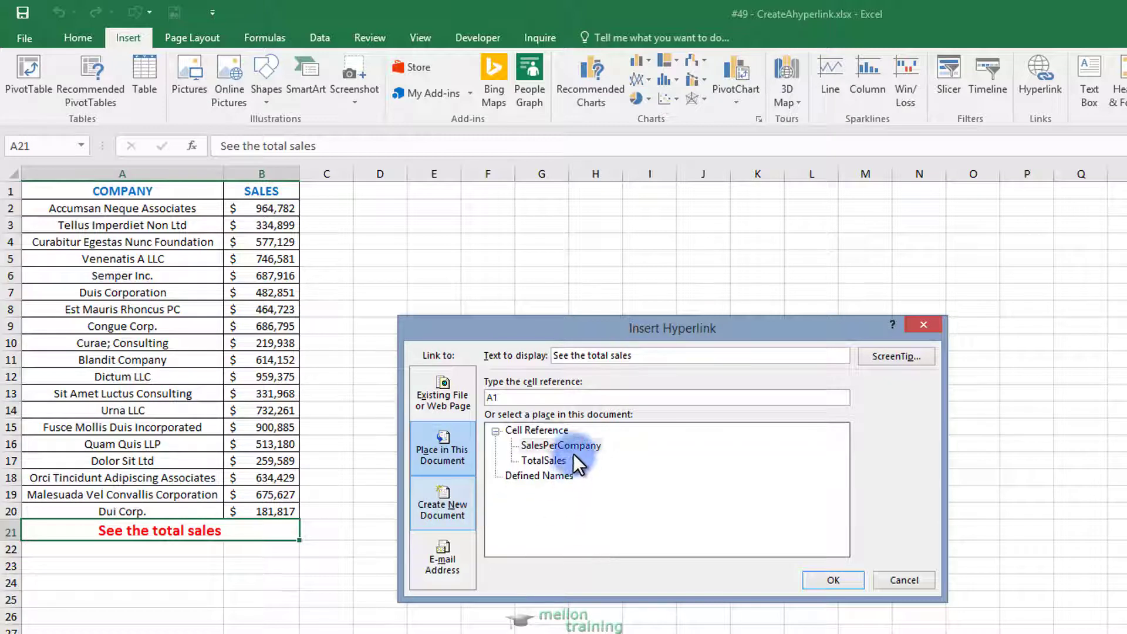
pyautogui.click(543, 461)
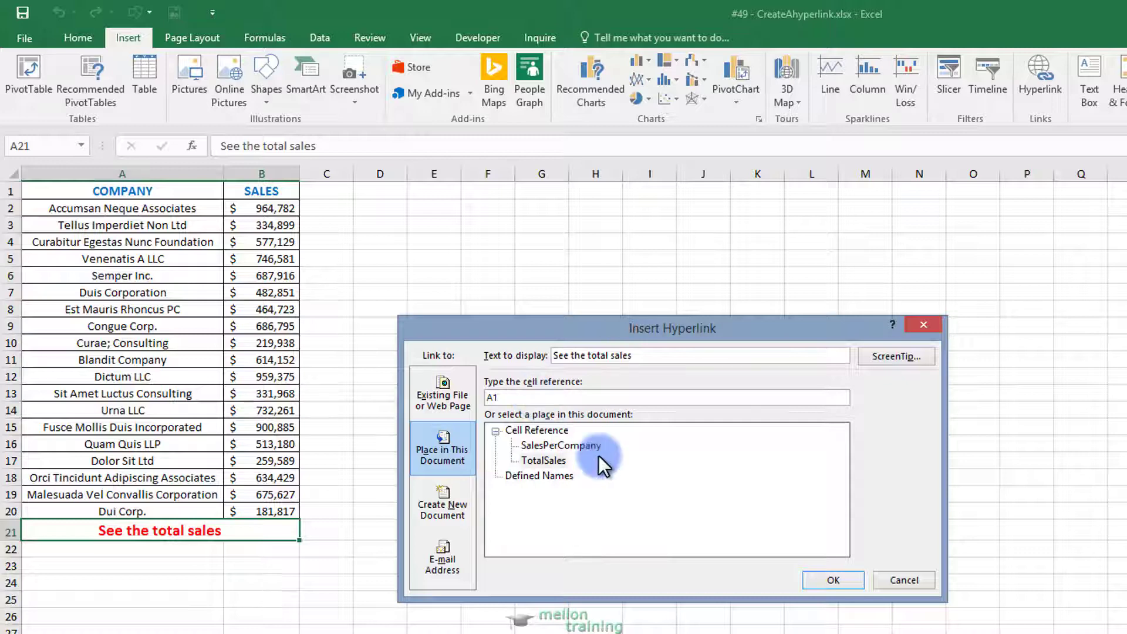
pyautogui.click(834, 580)
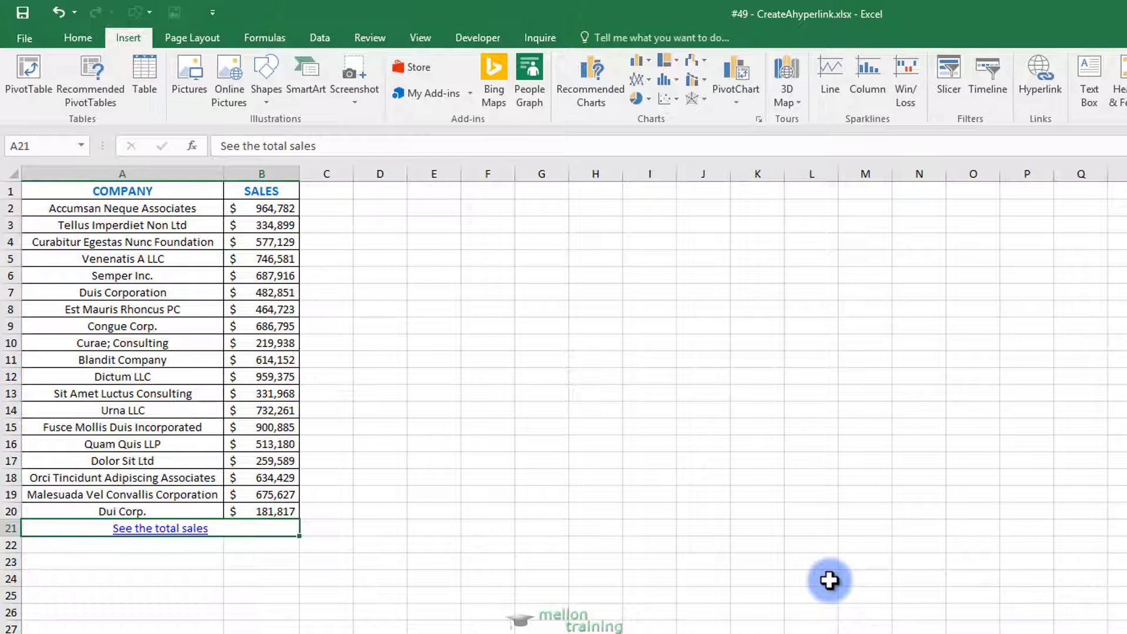
pyautogui.moveTo(575, 552)
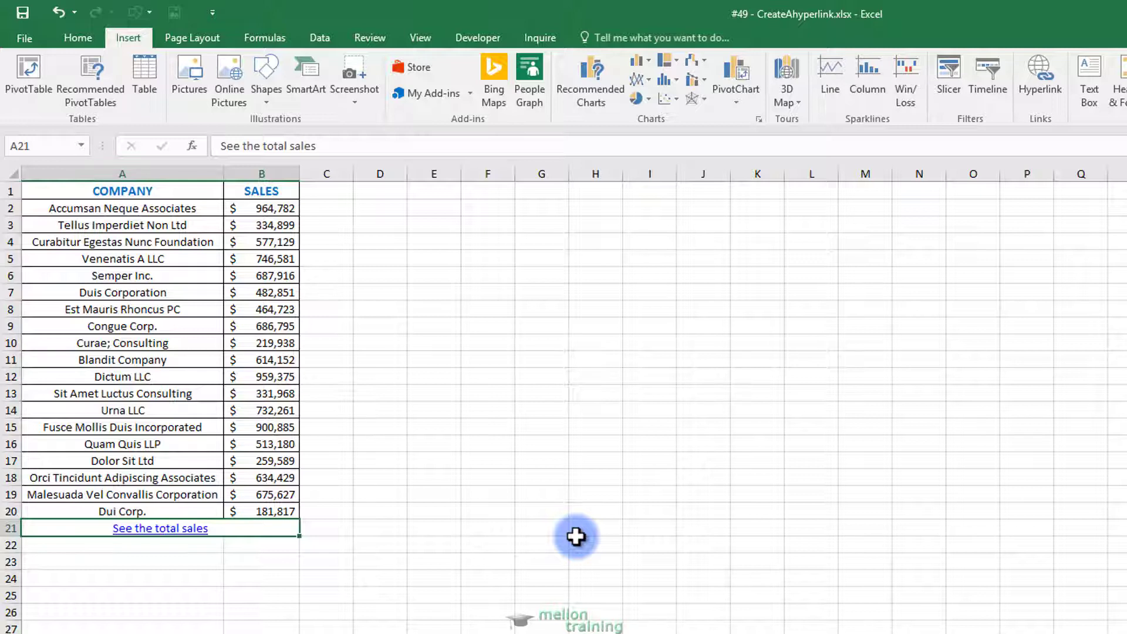
# Move off A21, then follow its link to jump to the TotalSales sheet.
pyautogui.click(479, 538)
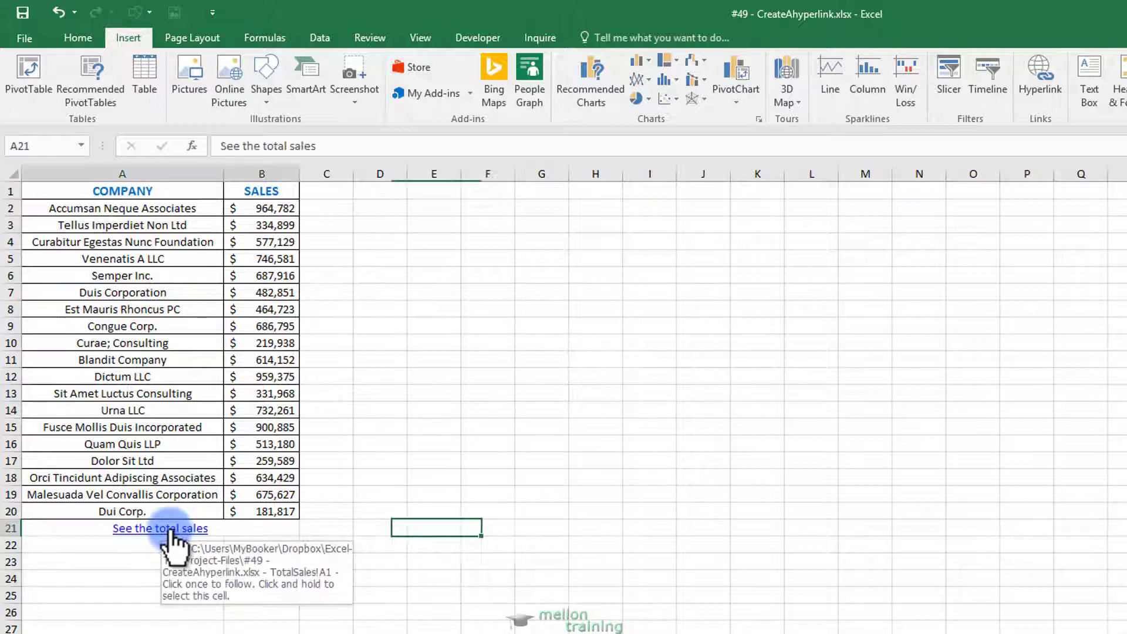
pyautogui.click(160, 529)
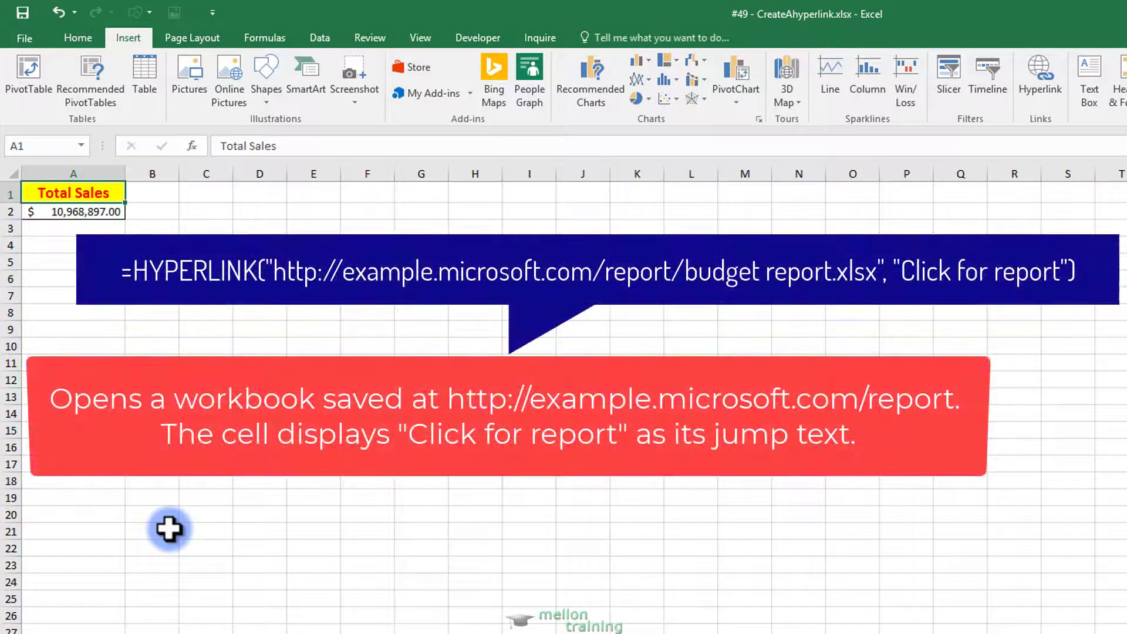